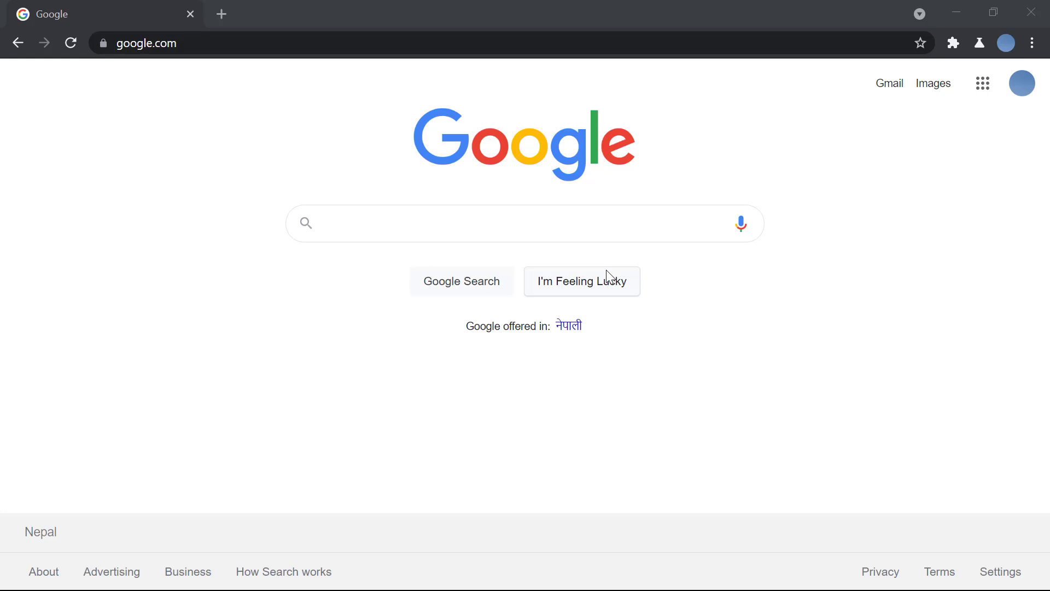
Search Google for 'wells fargo bank' and choose the official Wells Fargo result
{"action": "type", "text": "we"}
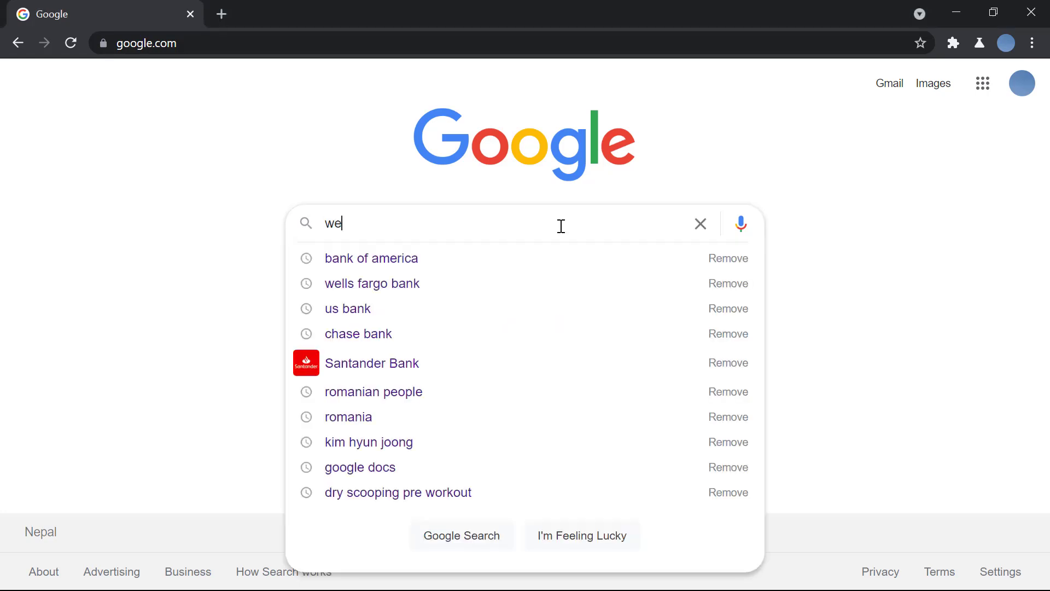
{"action": "key", "text": "Backspace"}
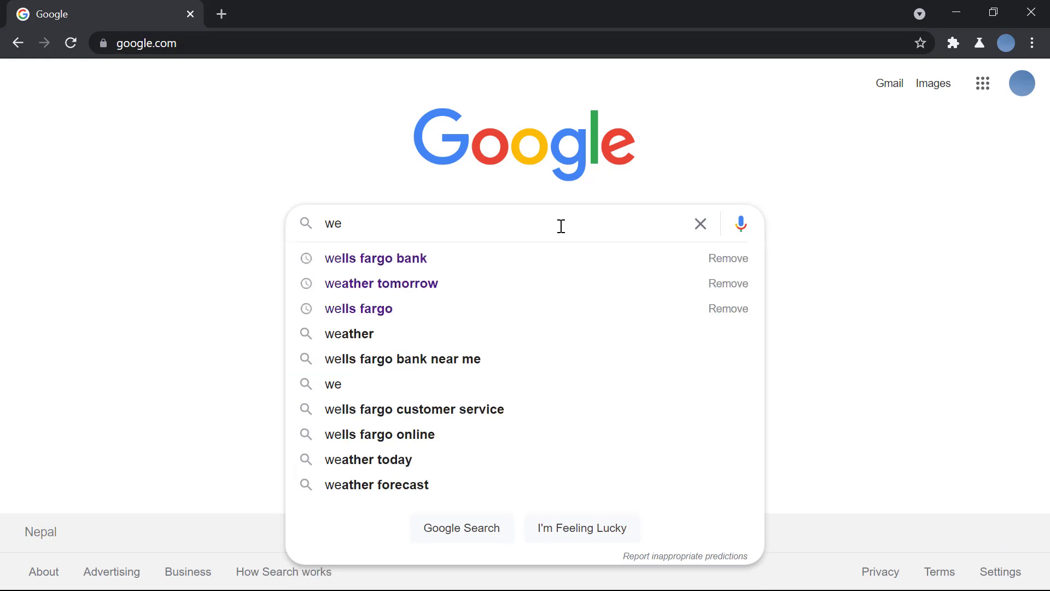
{"action": "left_click", "coordinate": [375, 258]}
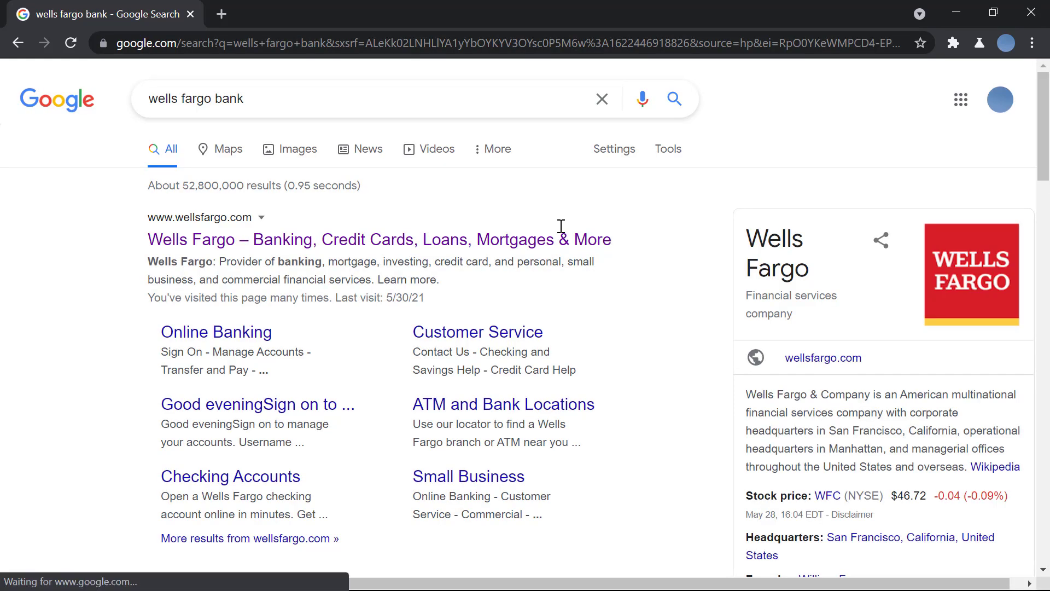
{"action": "left_click", "coordinate": [379, 240]}
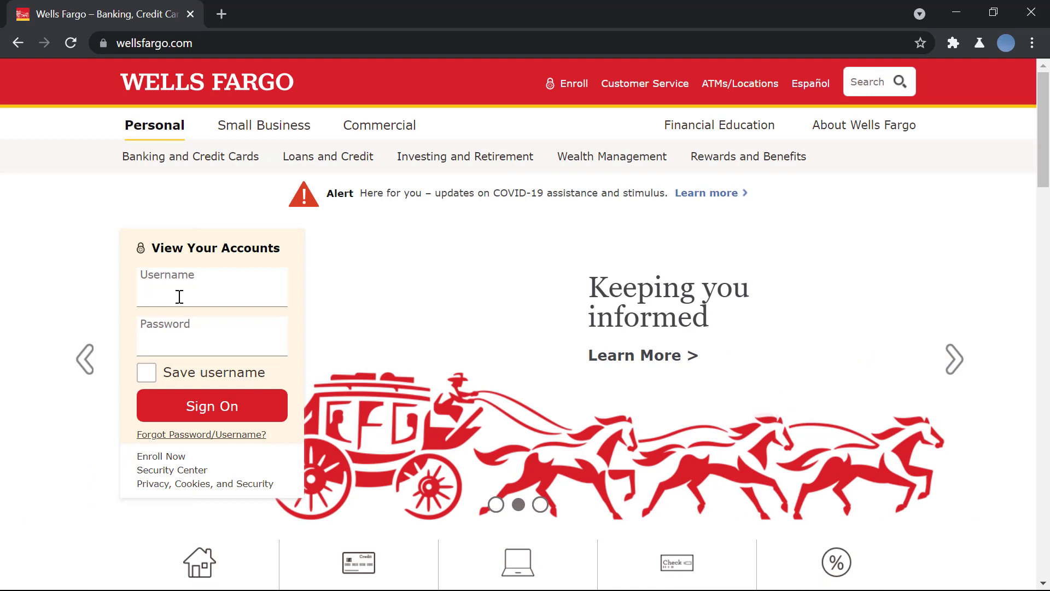
Activate the Username field of the Wells Fargo sign-on form
{"action": "left_click", "coordinate": [211, 287]}
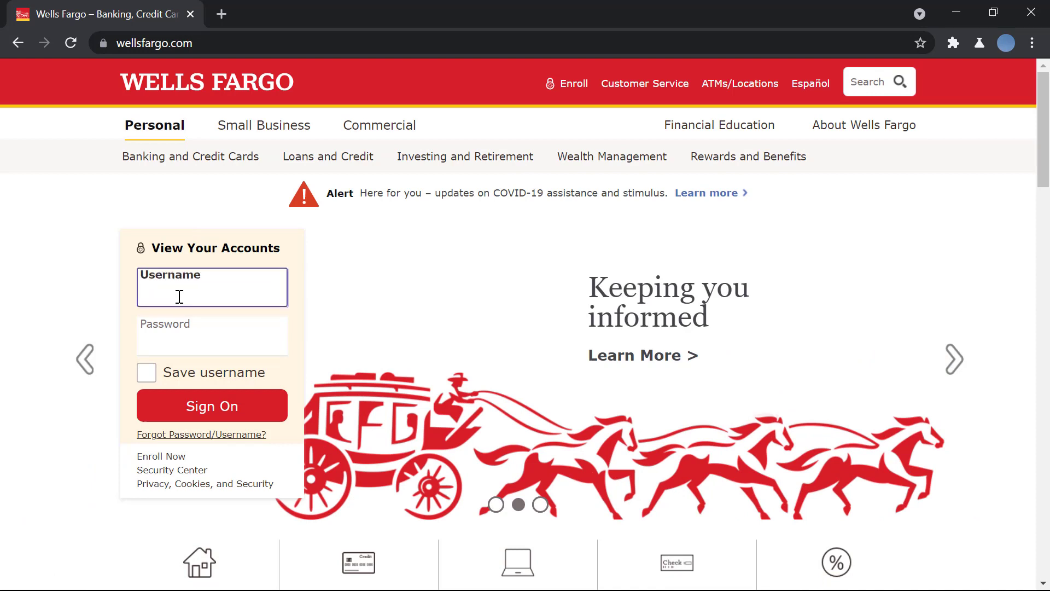
{"action": "type", "text": "kelyy1"}
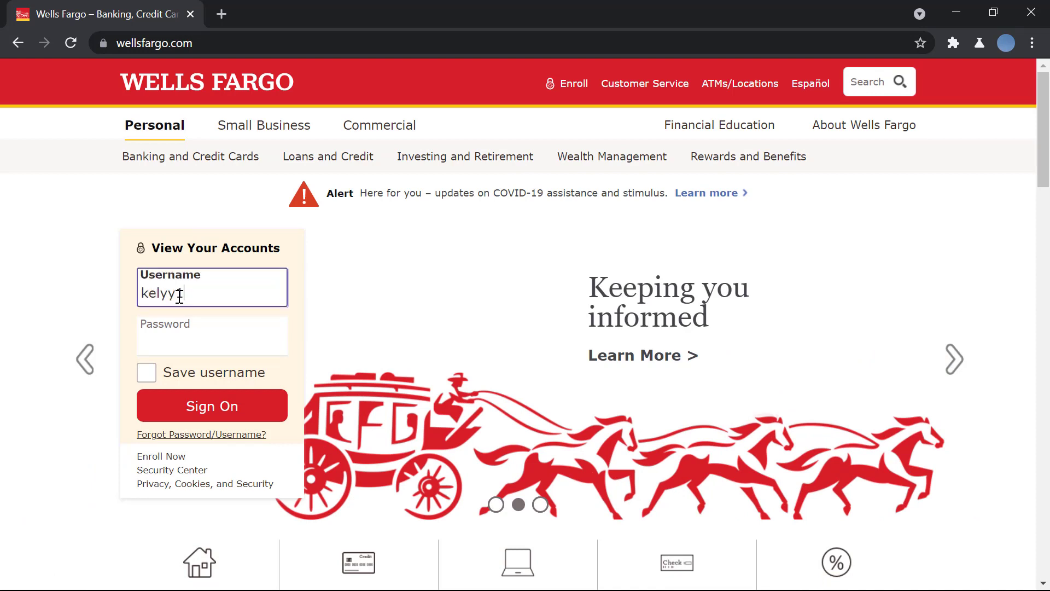
{"action": "type", "text": "2345"}
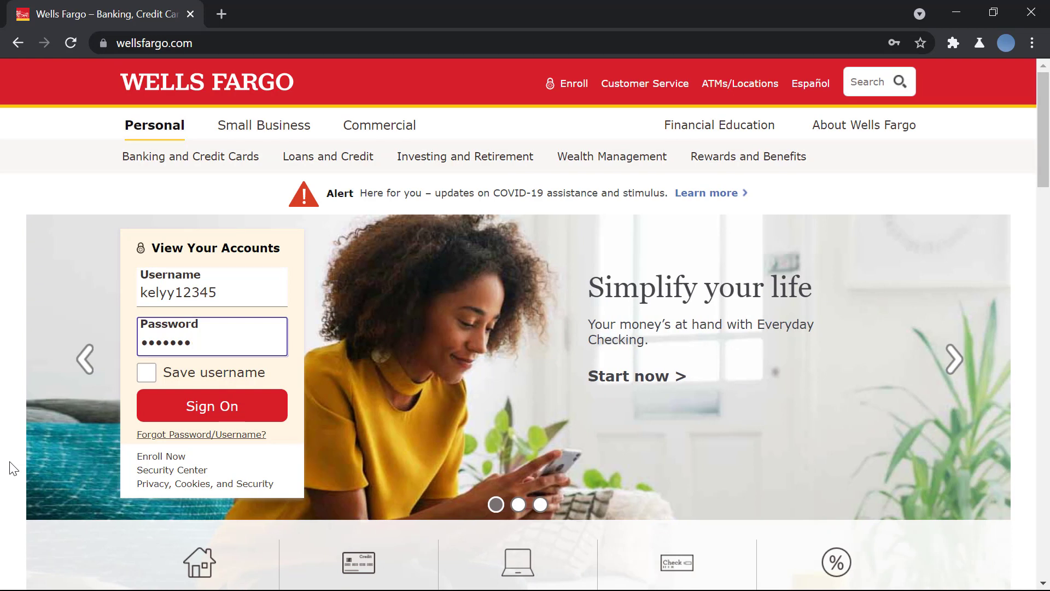
{"action": "mouse_move", "coordinate": [161, 456]}
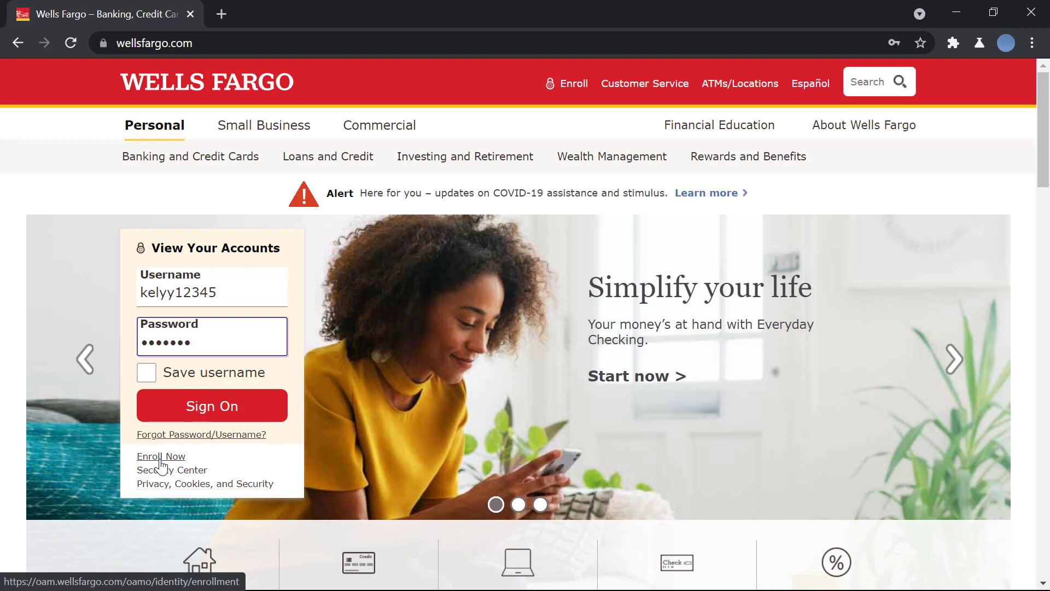